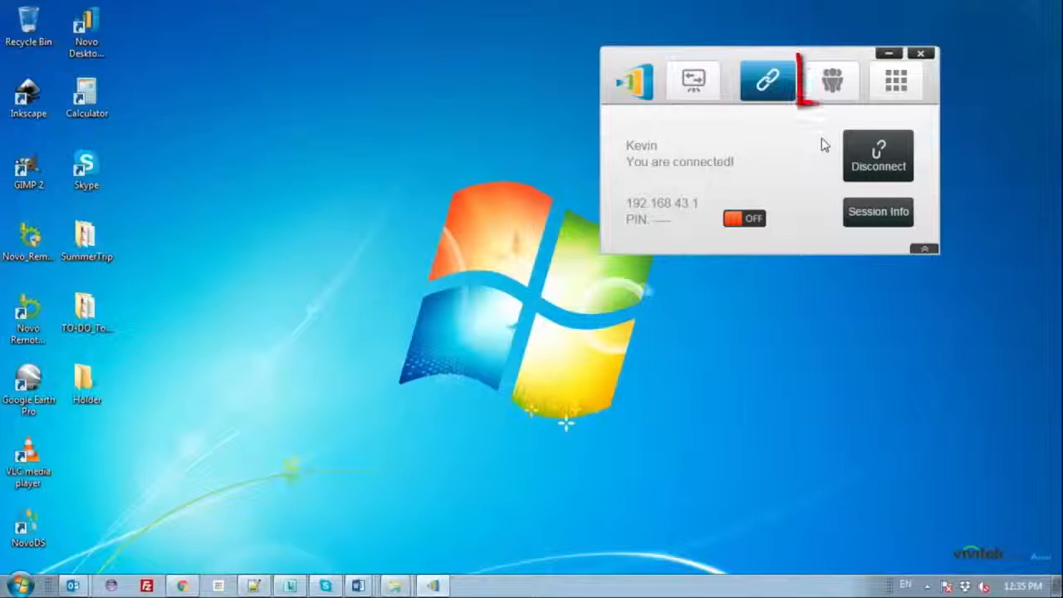
Show the four participants Kevin, David, Lisa and Tony, with Kevin presenting
left_click(832, 79)
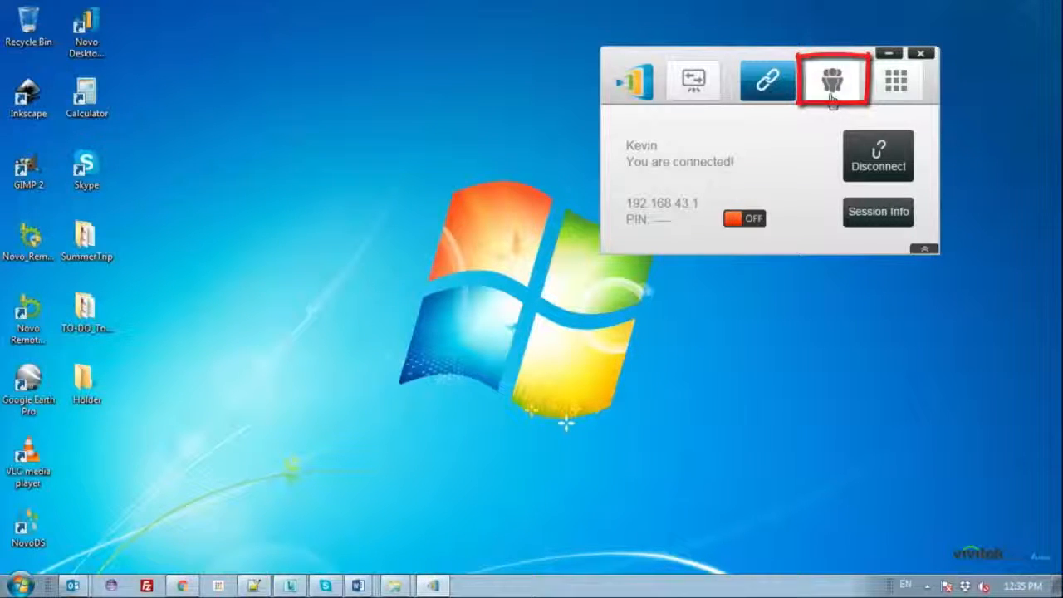
left_click(832, 79)
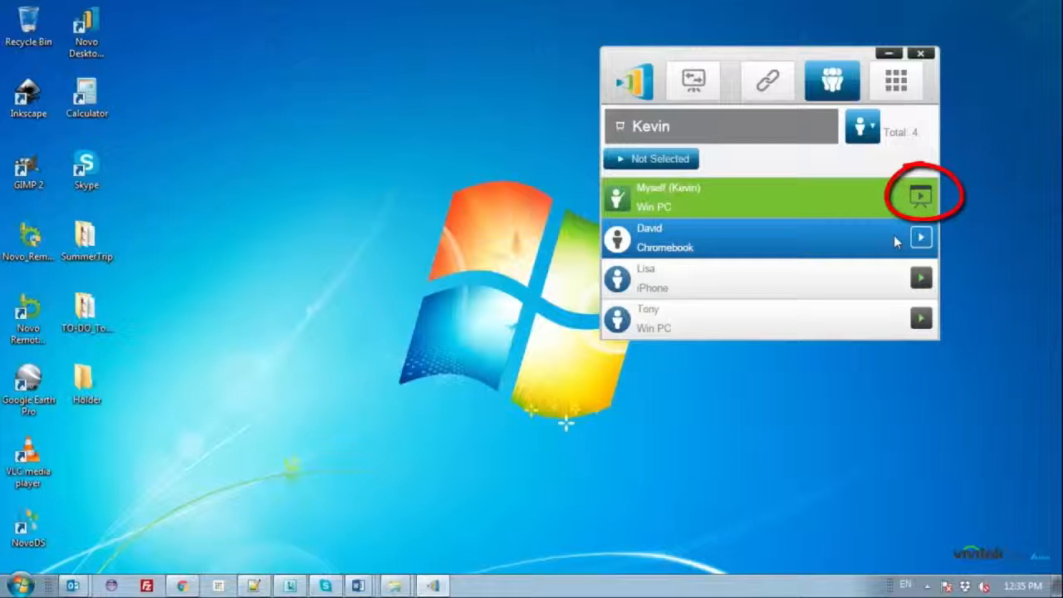
left_click(920, 197)
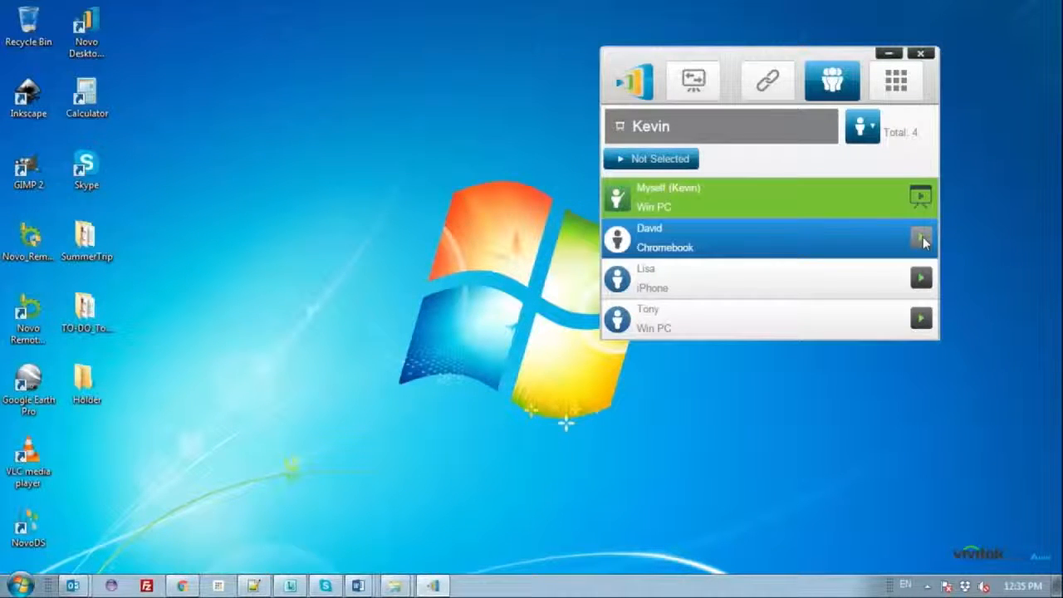
left_click(920, 240)
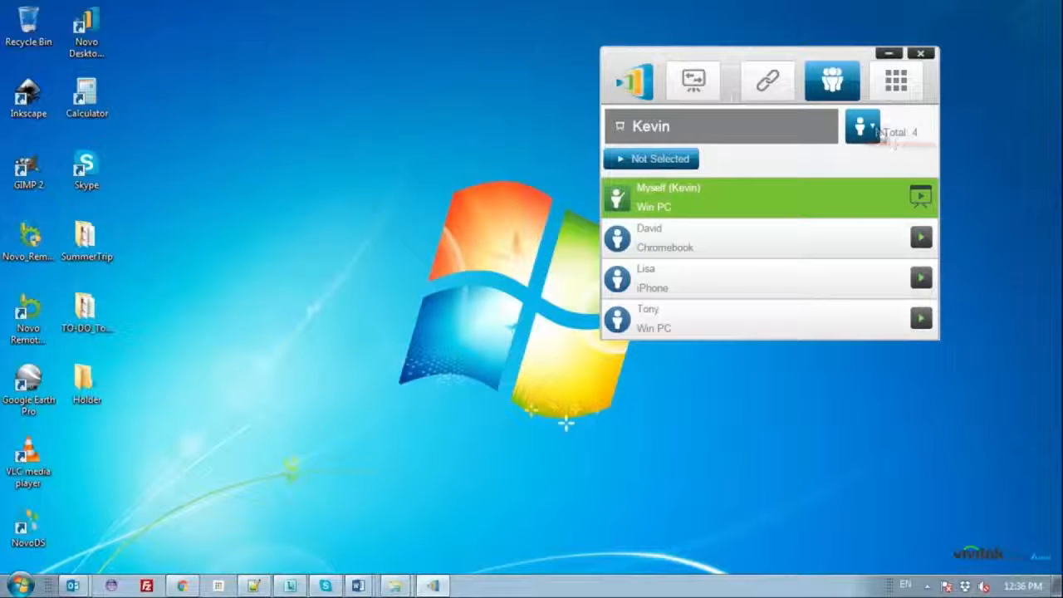
left_click(861, 127)
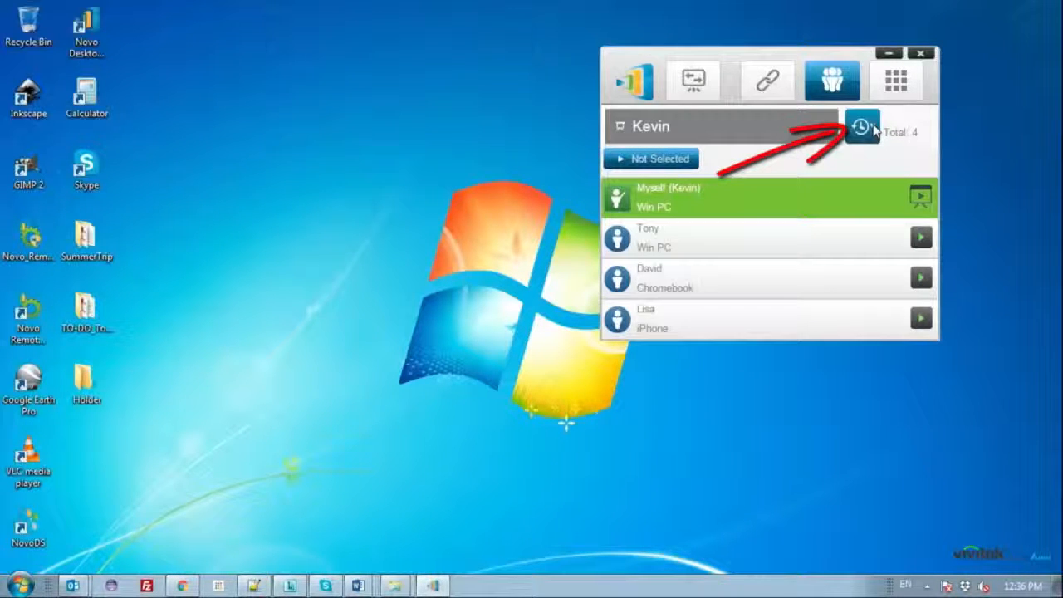
left_click(861, 127)
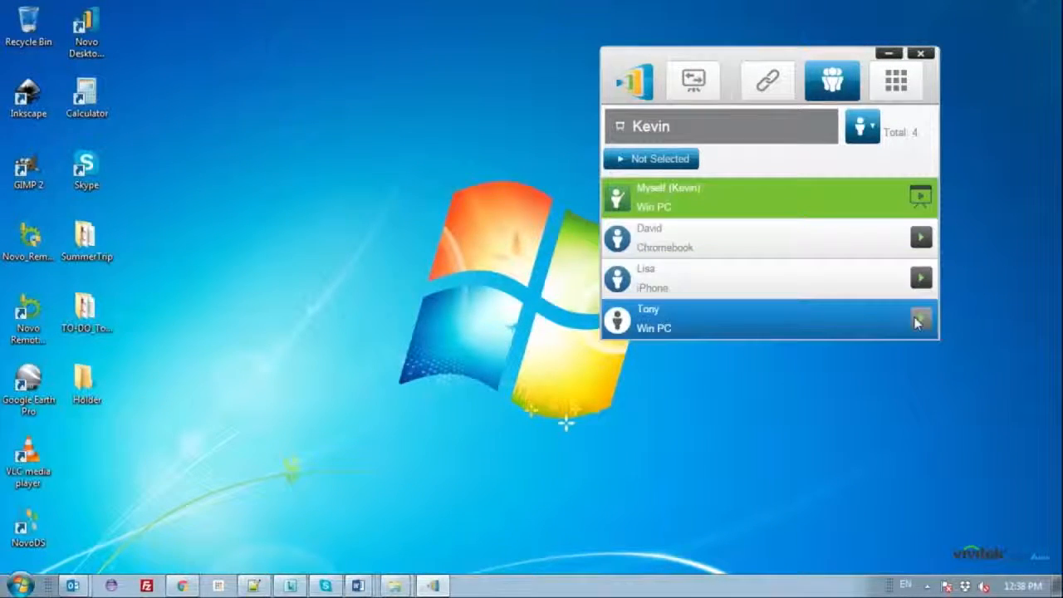
left_click(921, 321)
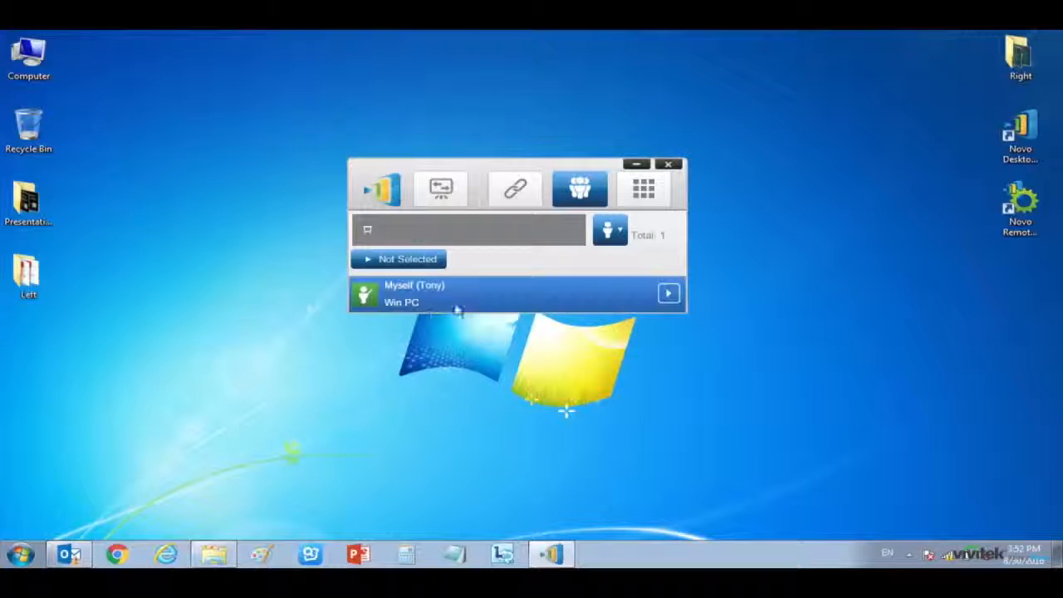
mouse_move(376, 304)
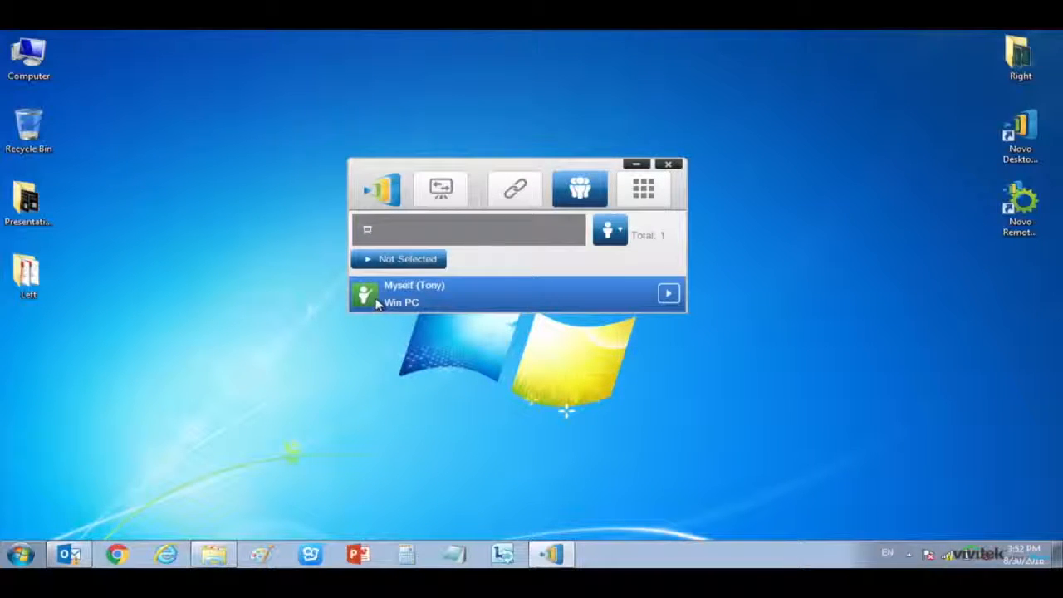
mouse_move(635, 303)
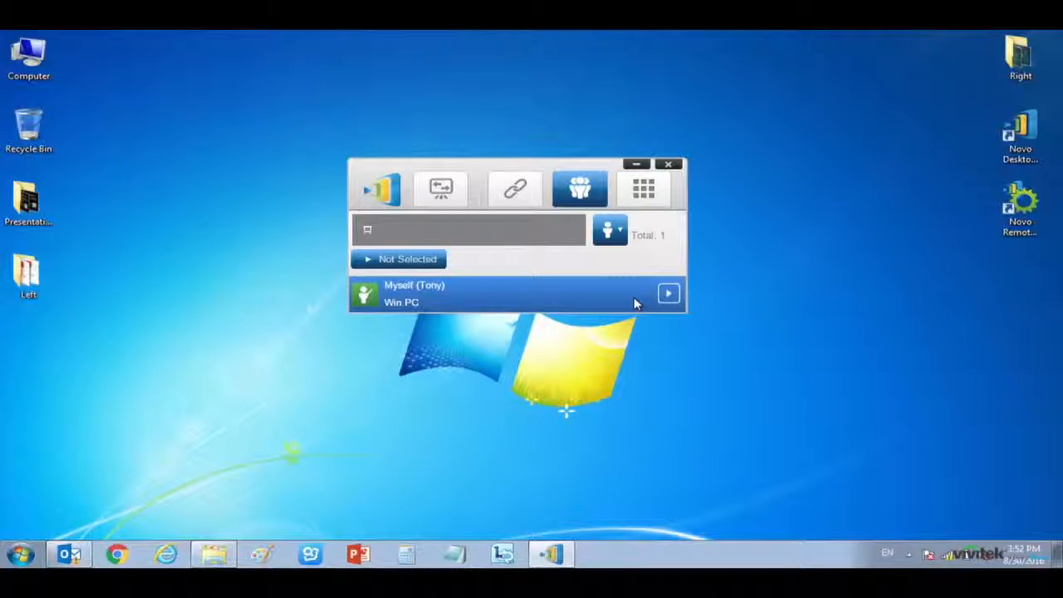